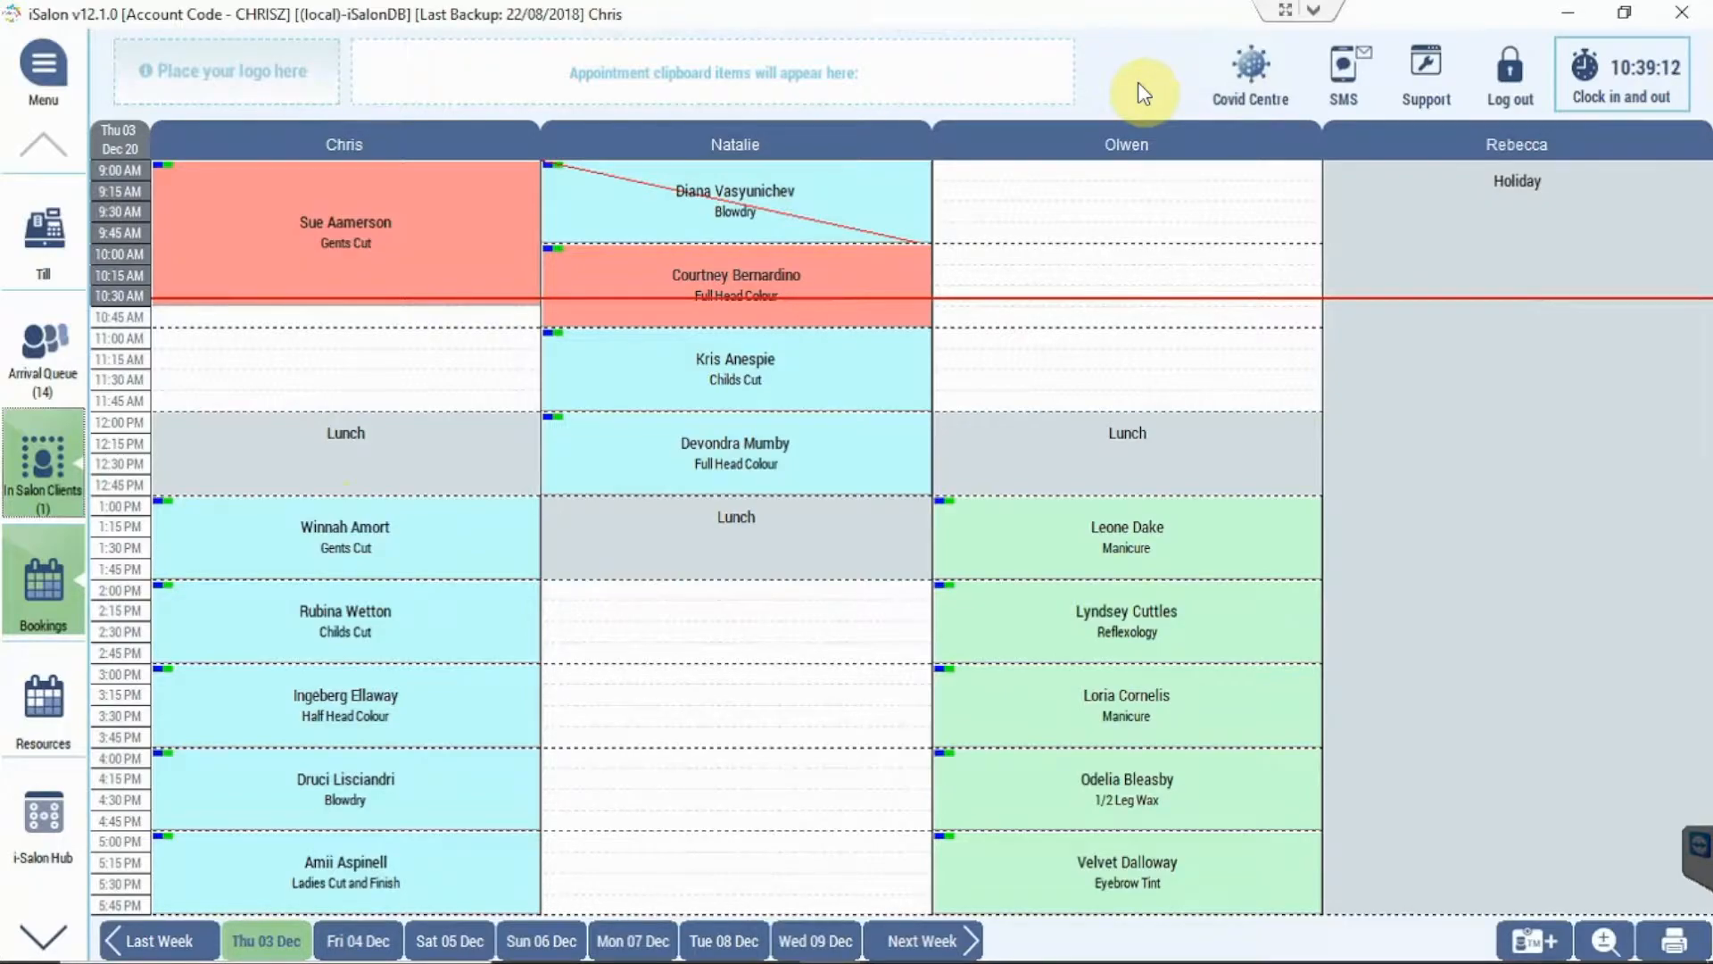
mouse_move(1458, 413)
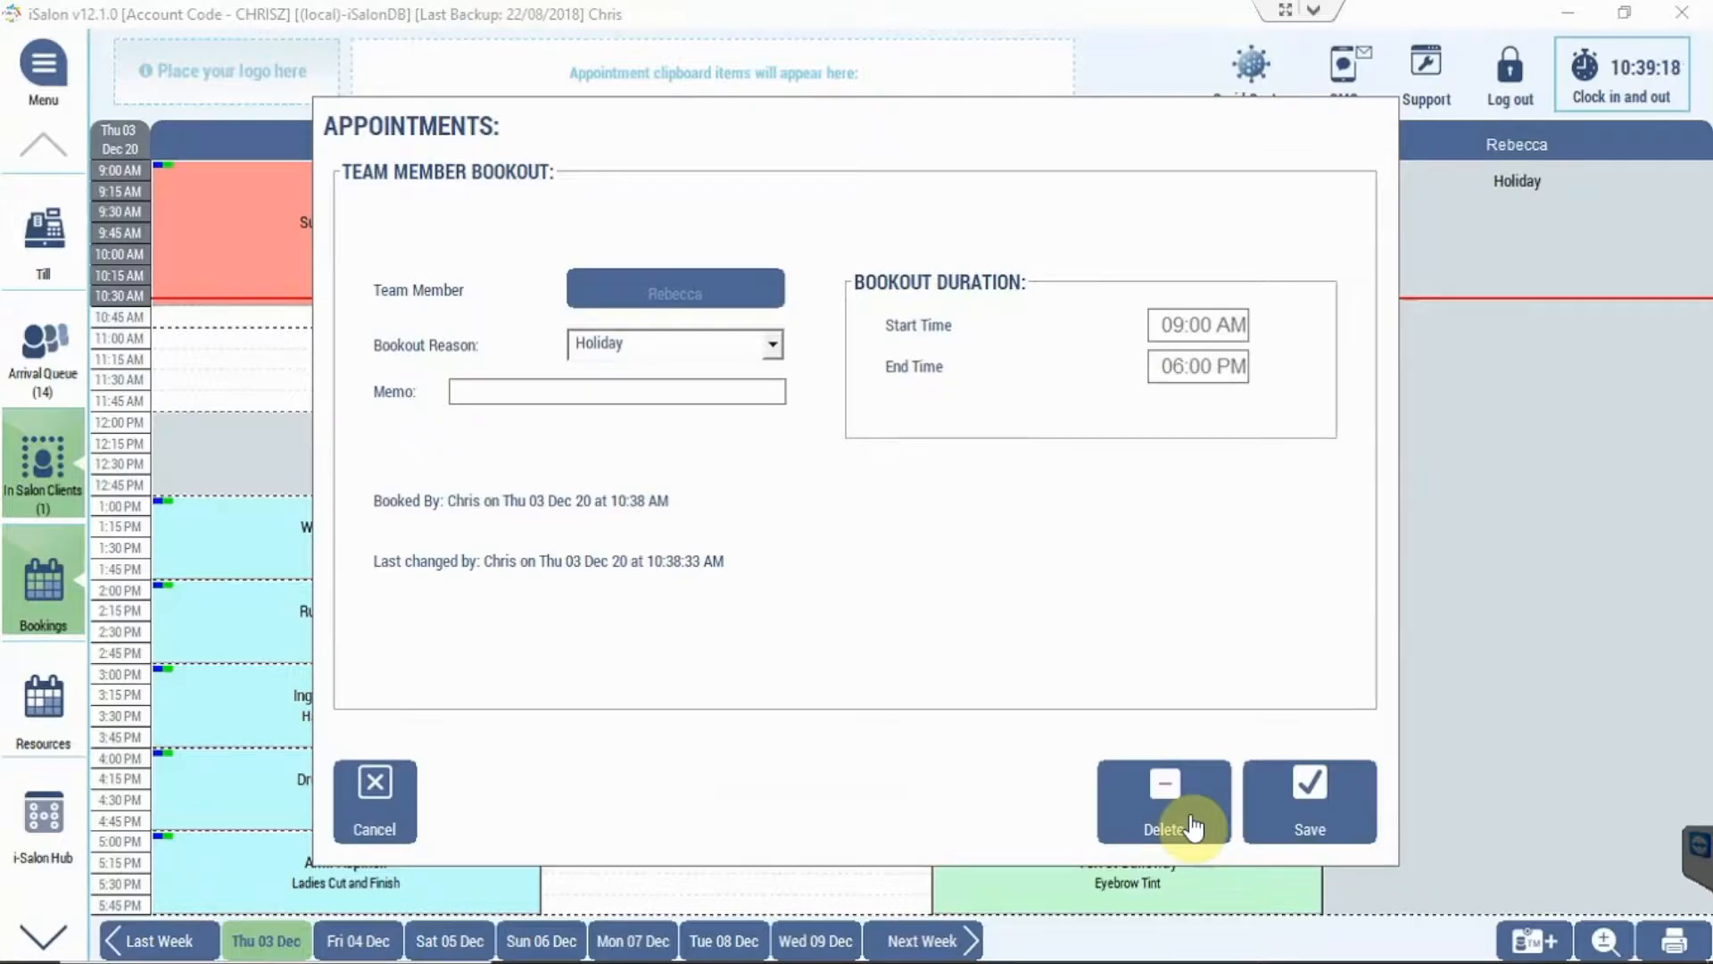
Step: Delete Rebecca's all-day Holiday bookout for Thursday 3 December from the Team Member Bookout dialog
left_click(1161, 802)
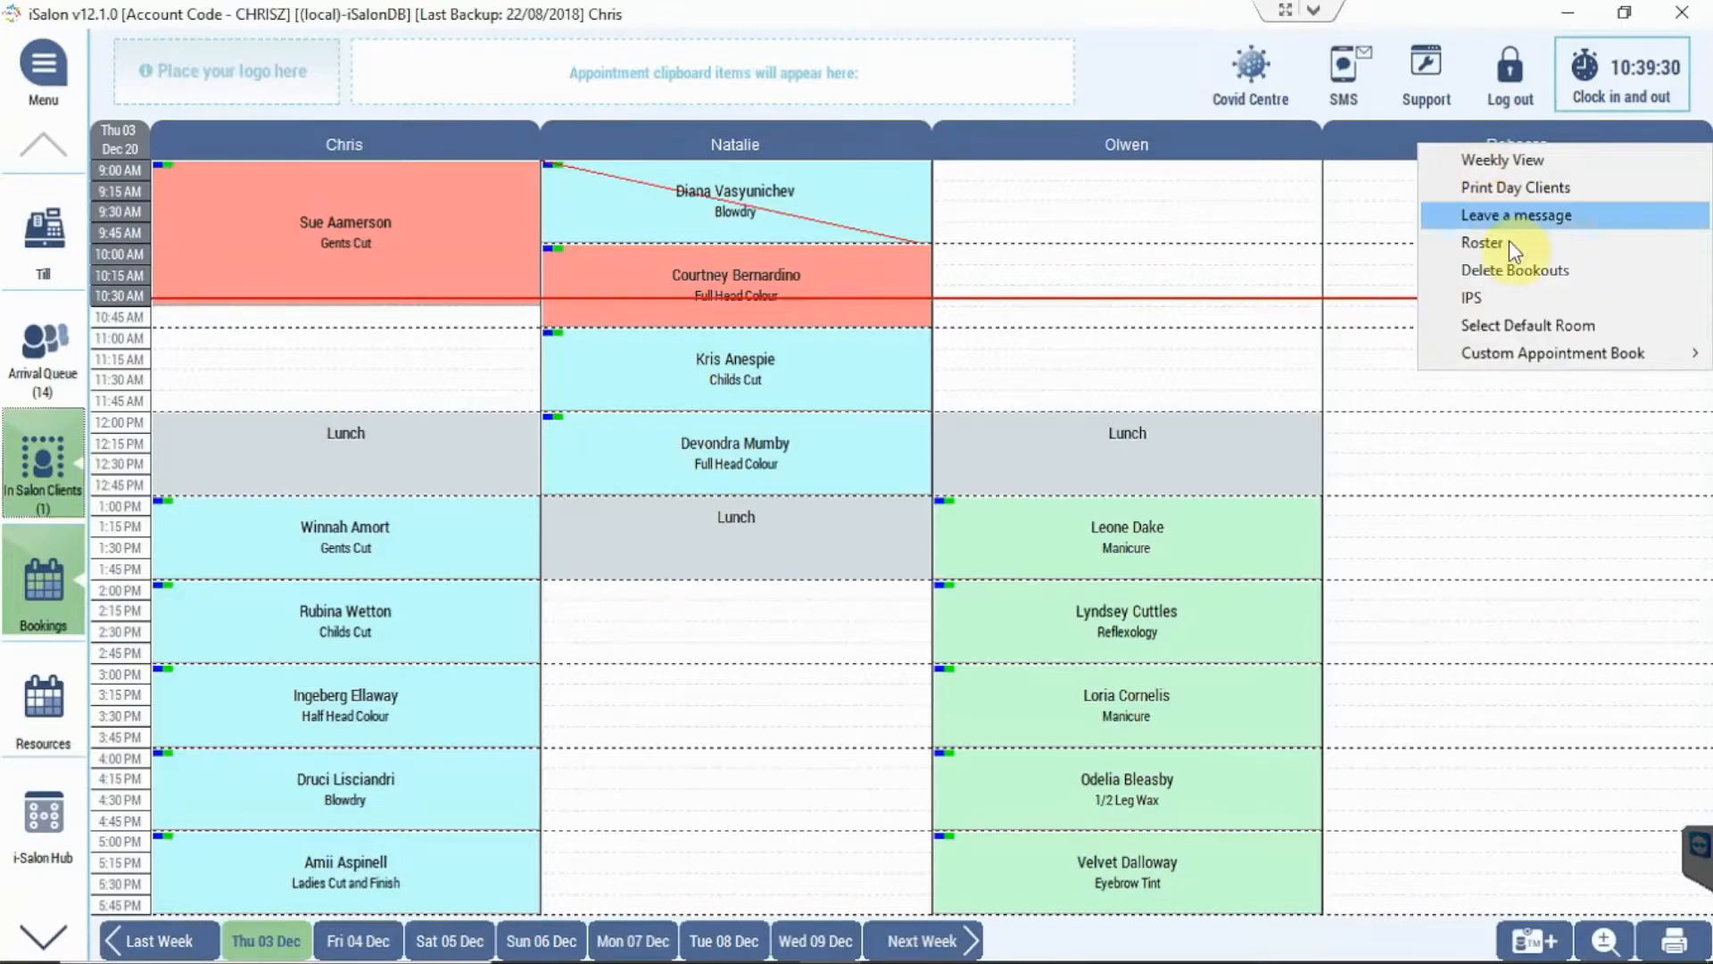
mouse_move(1545, 282)
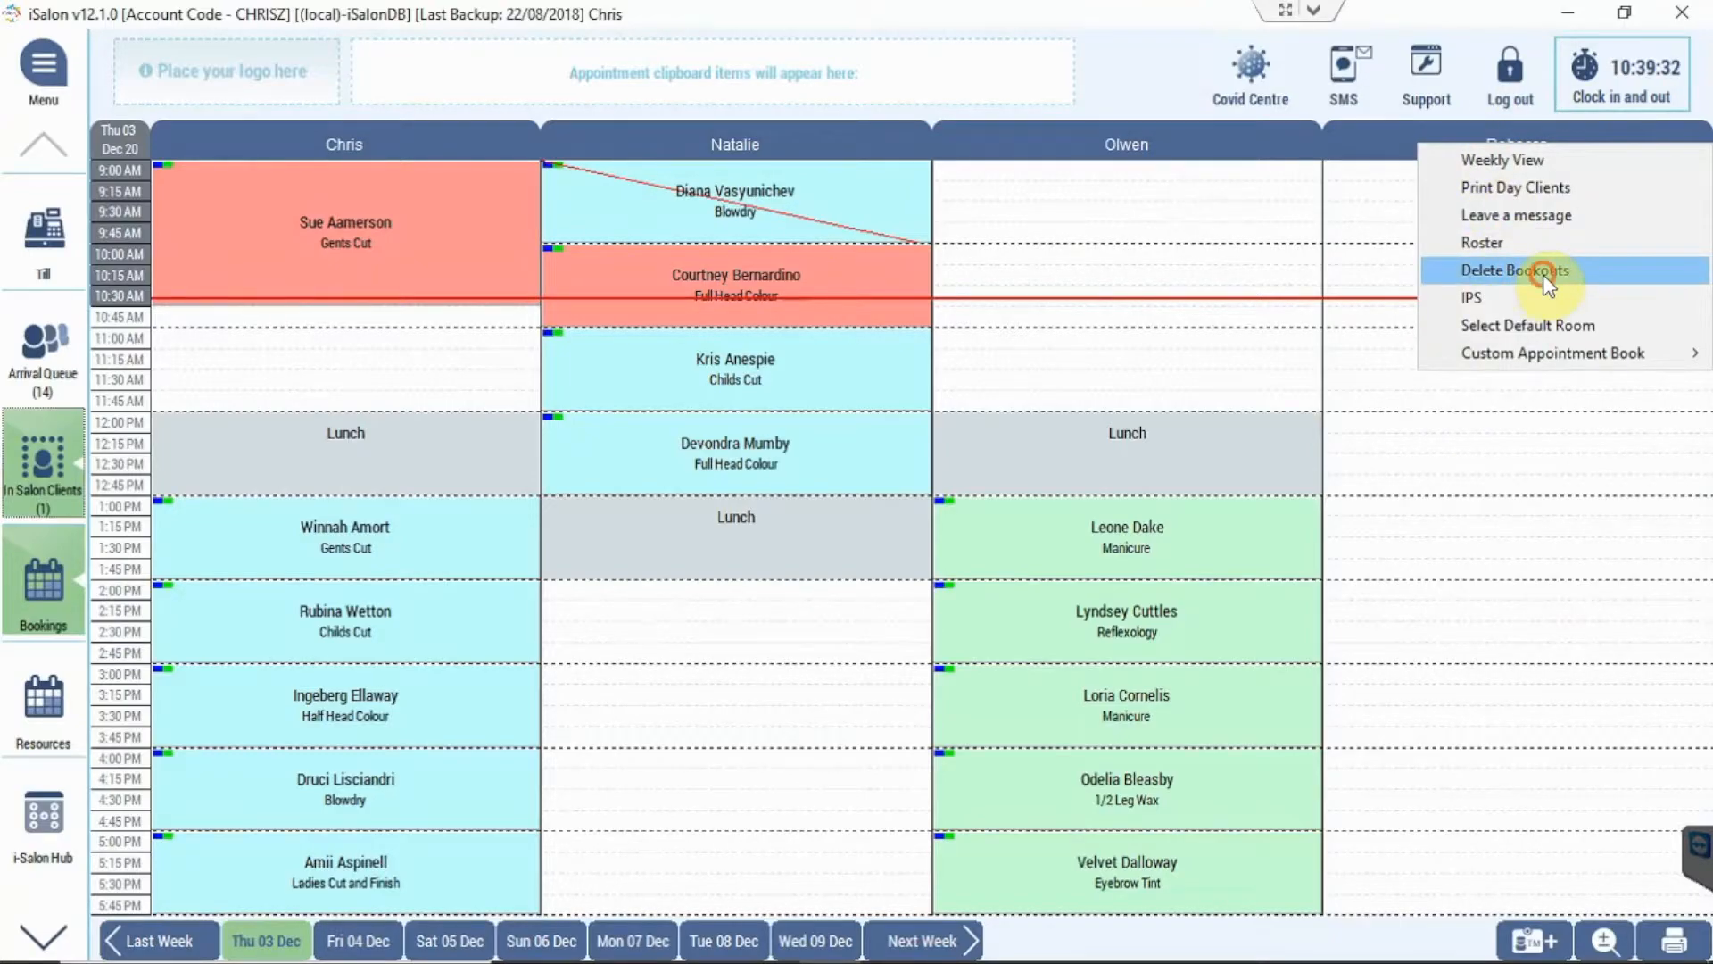
Step: Choose Delete Bookouts with the range Sunday 6 to Saturday 12 December 2020 and save it
left_click(1515, 269)
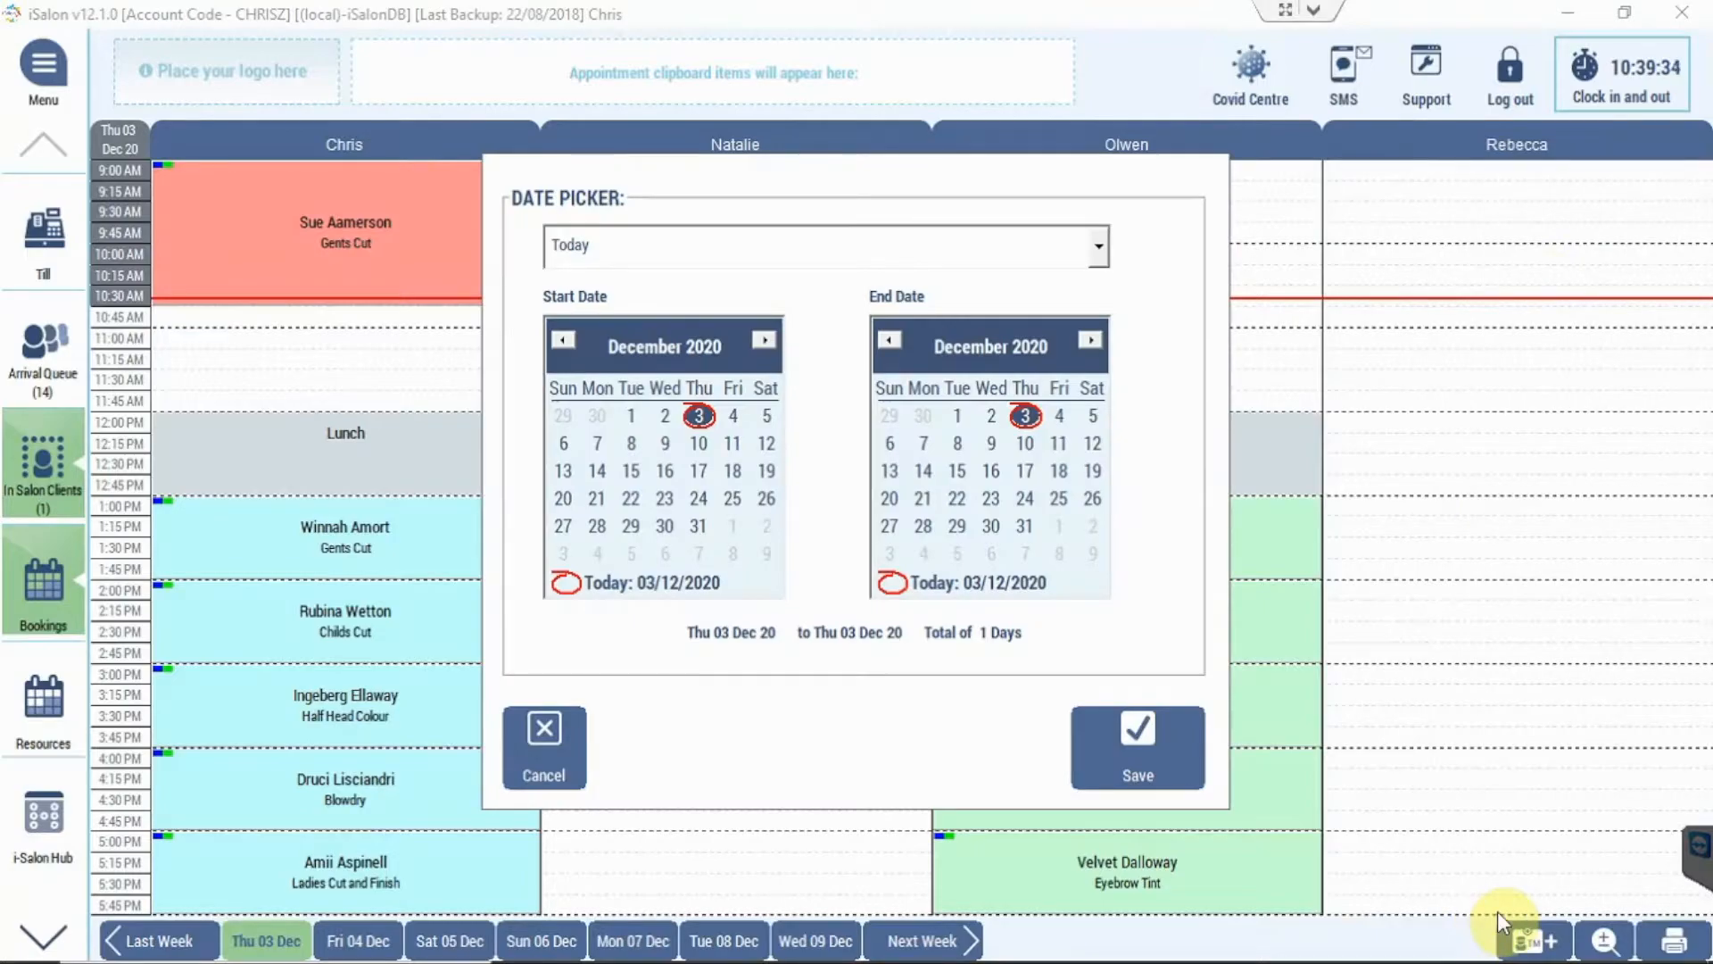
mouse_move(576, 470)
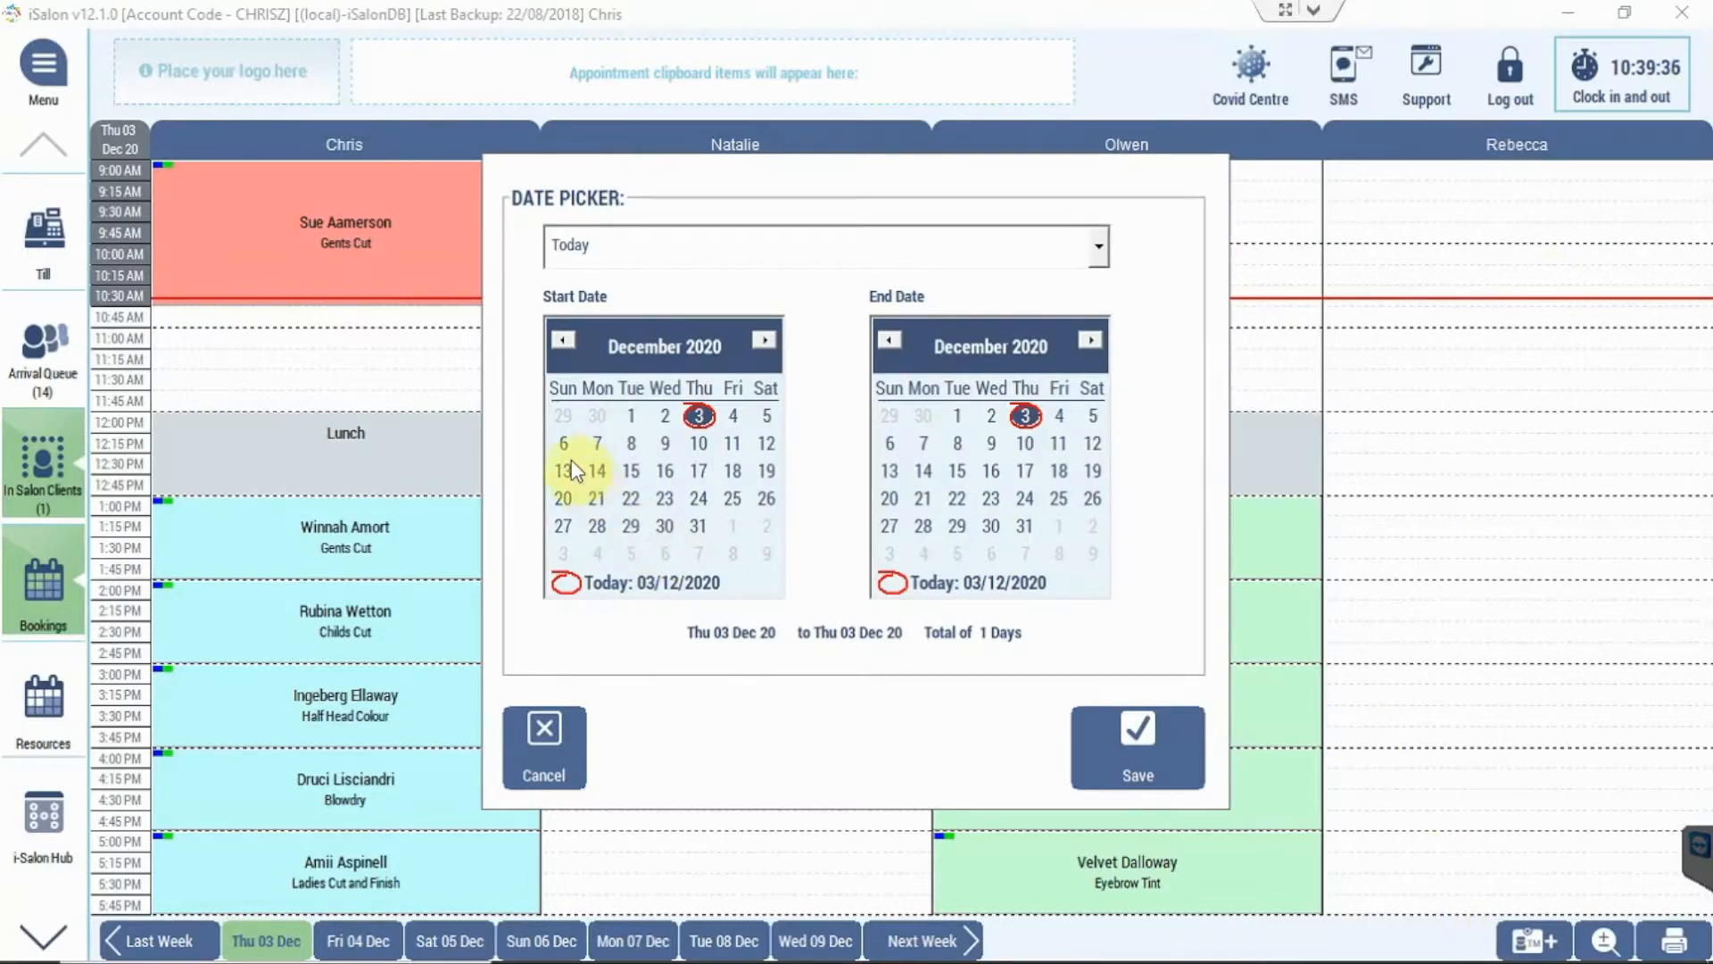
left_click(1092, 442)
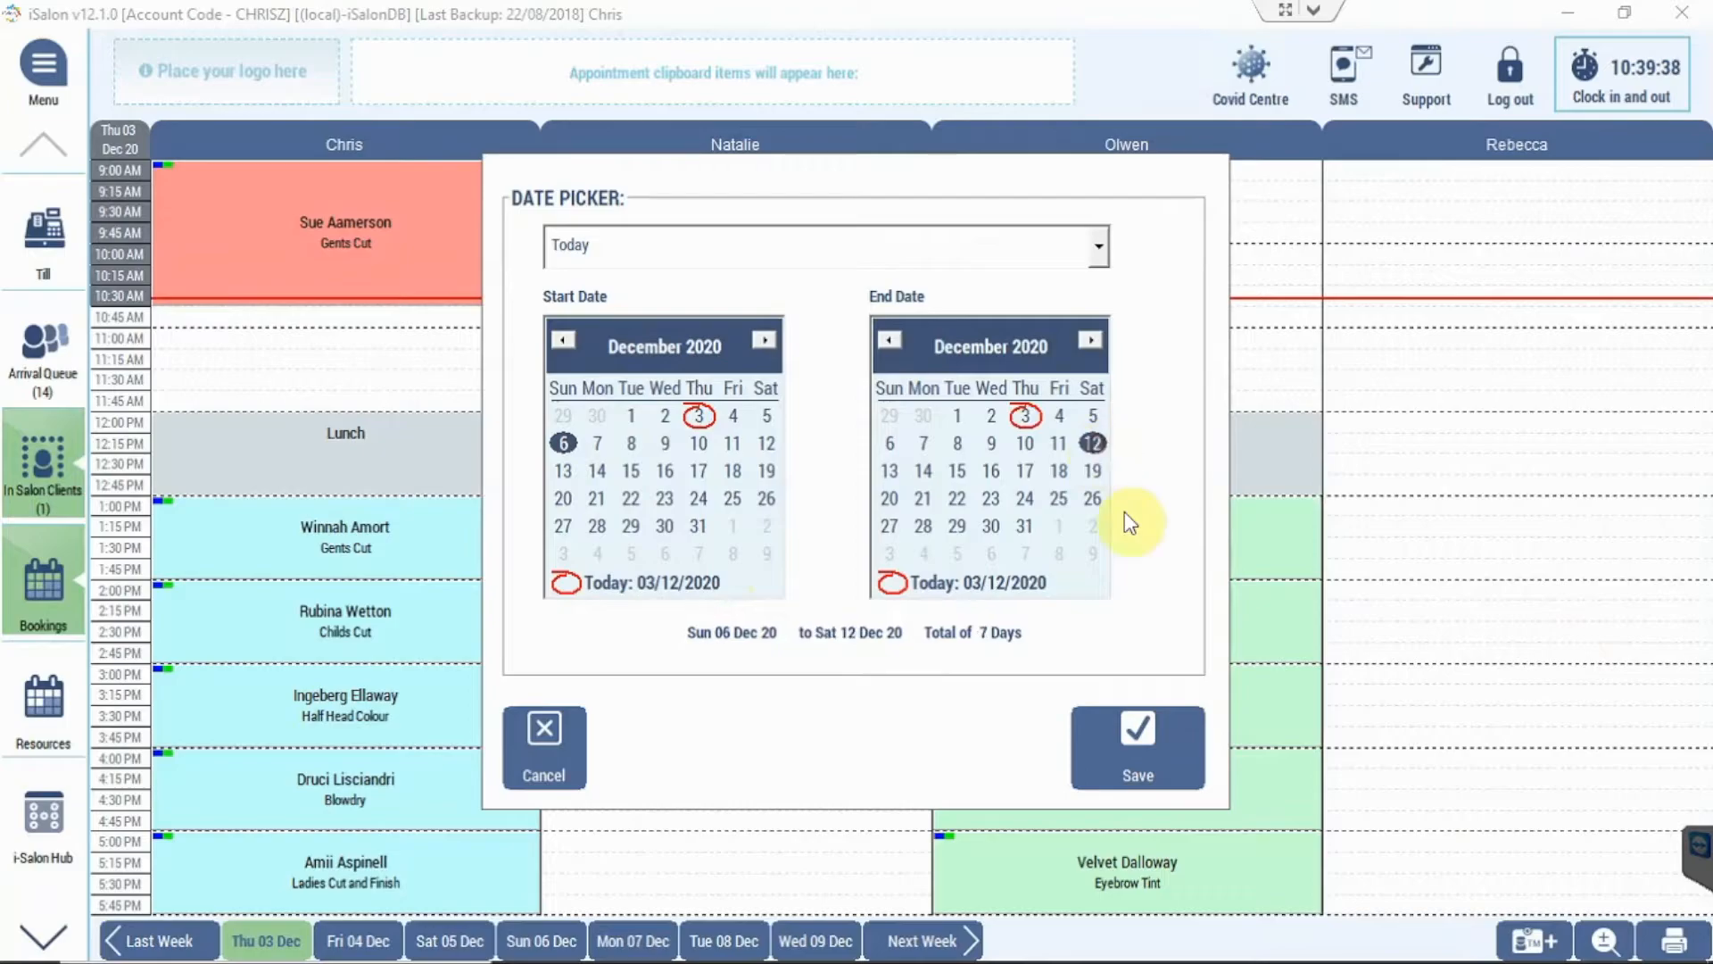
left_click(1137, 748)
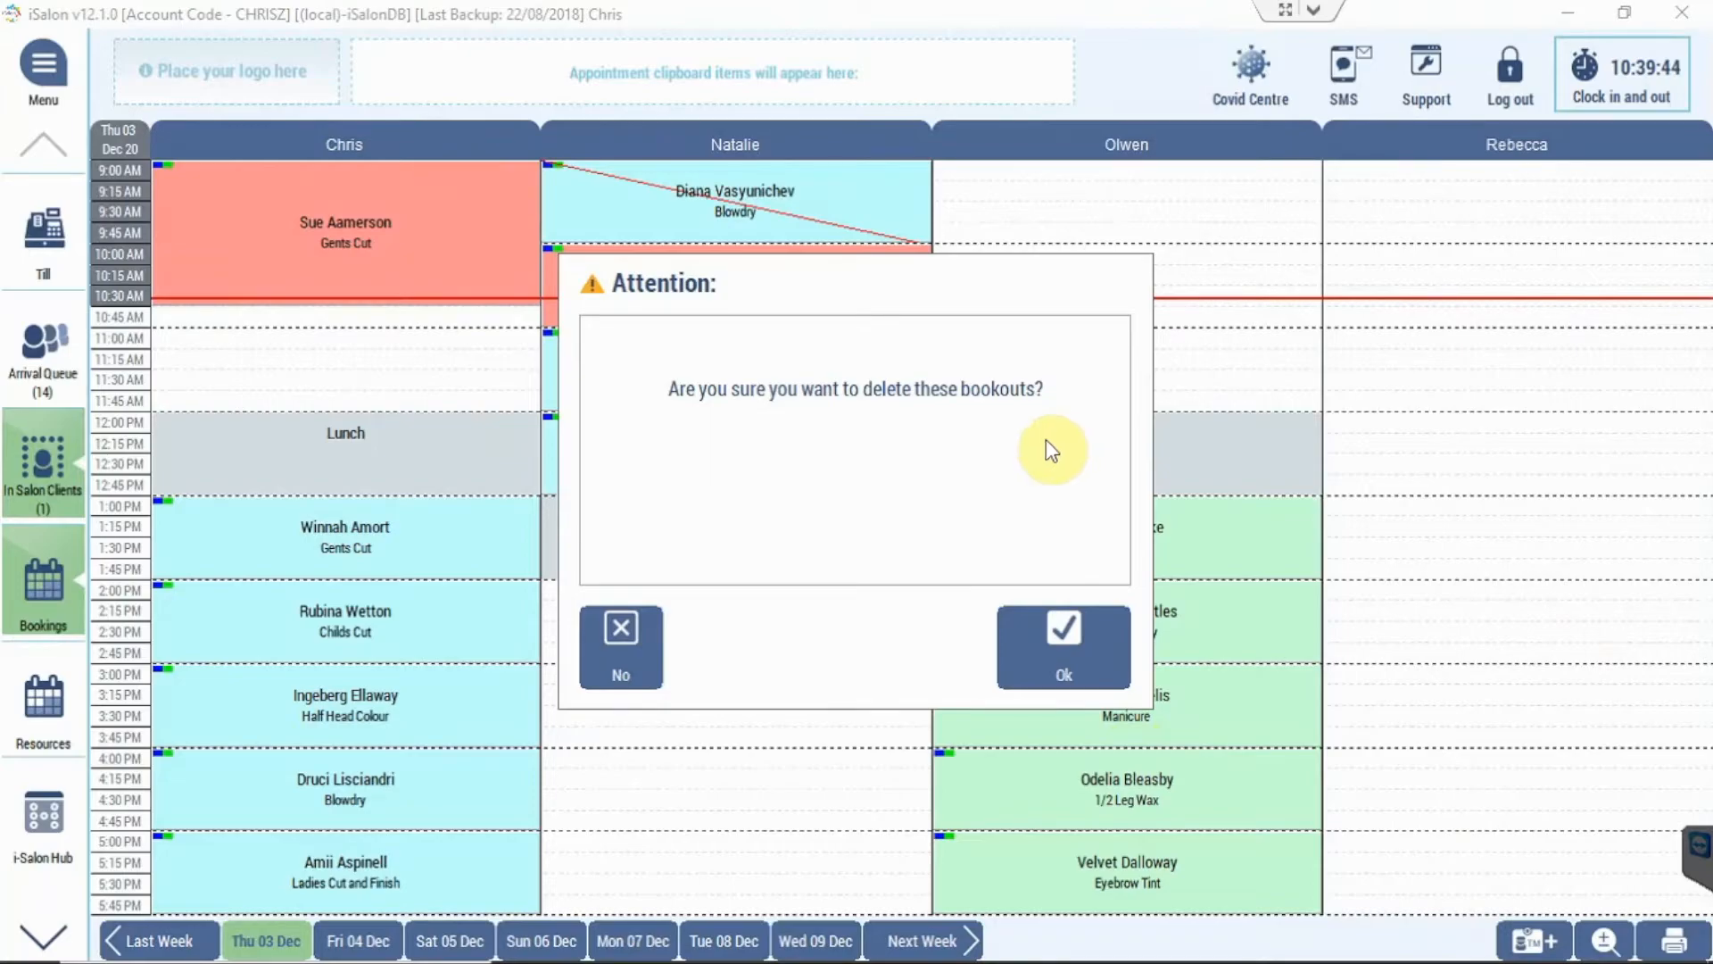
Step: Confirm deleting Rebecca's 6–12 December bookouts and acknowledge the Update complete message
left_click(1060, 626)
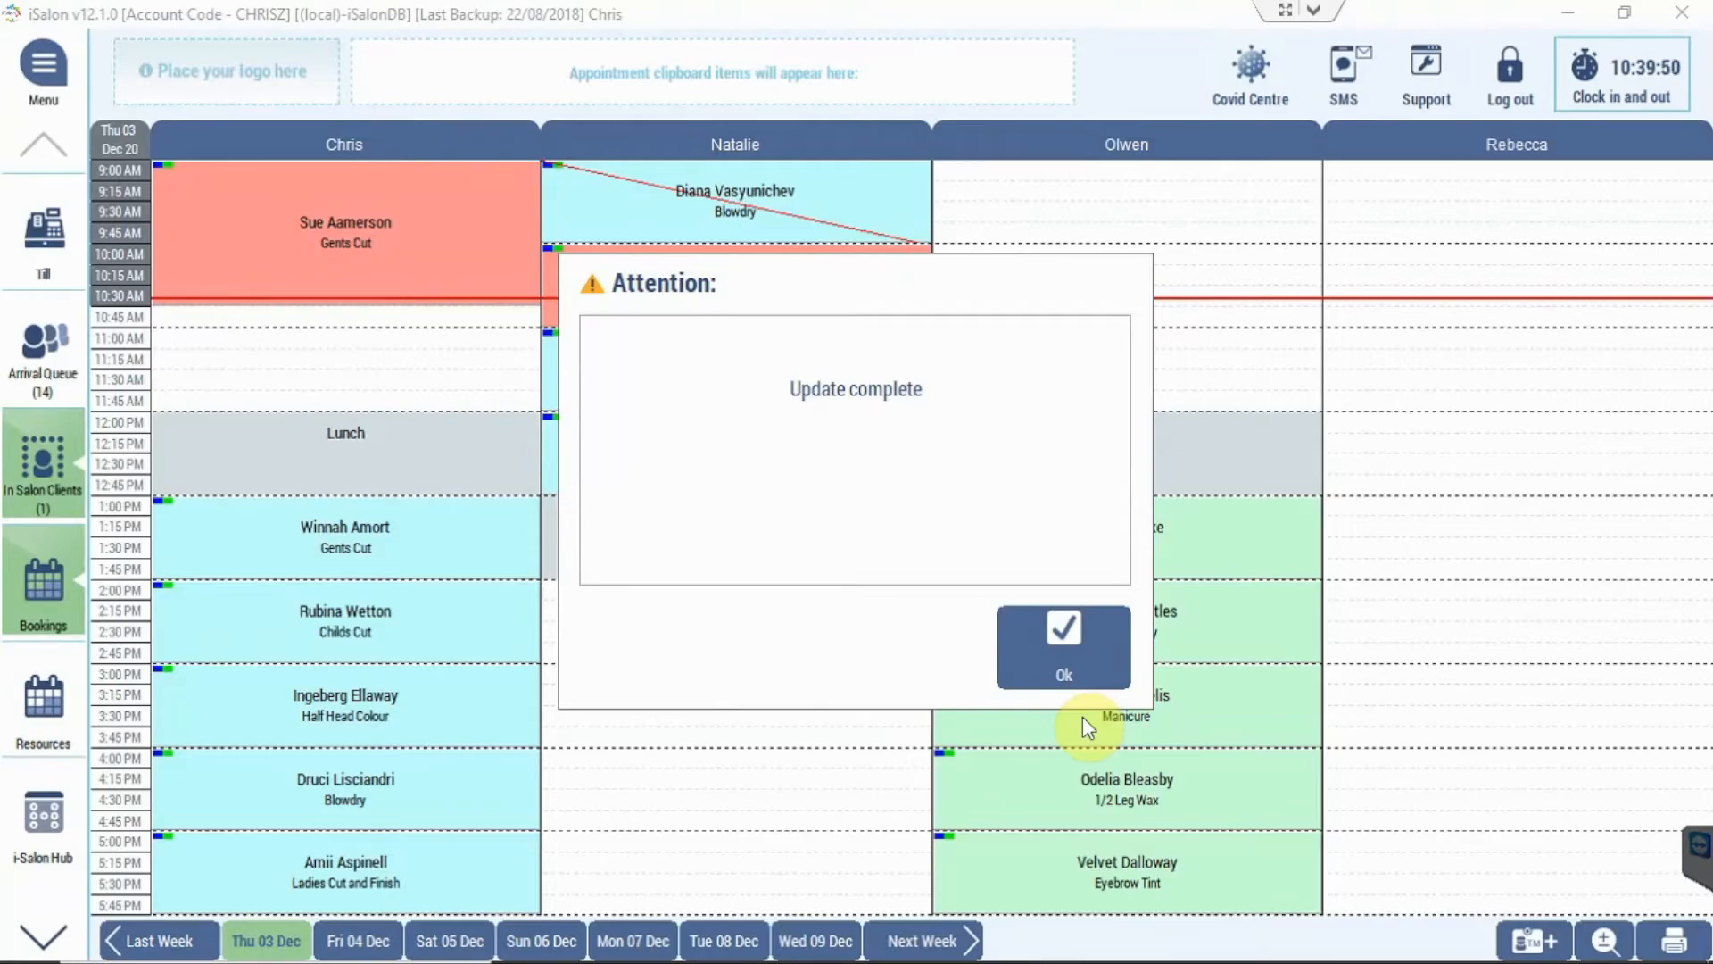
left_click(1062, 644)
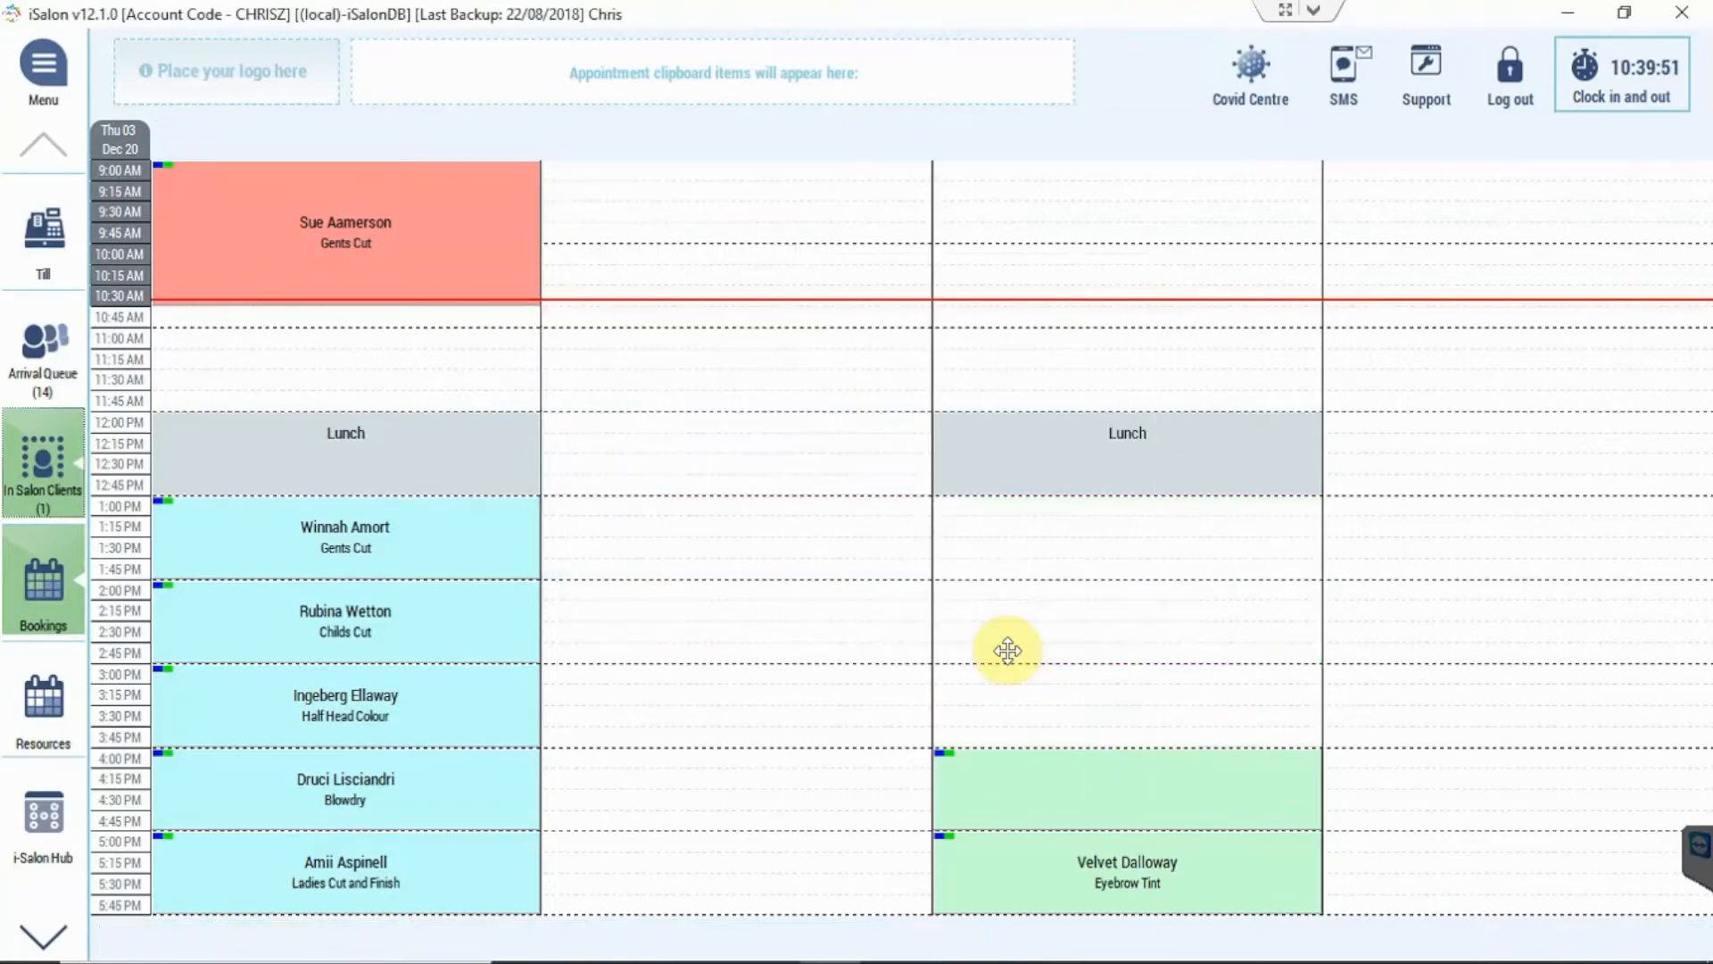